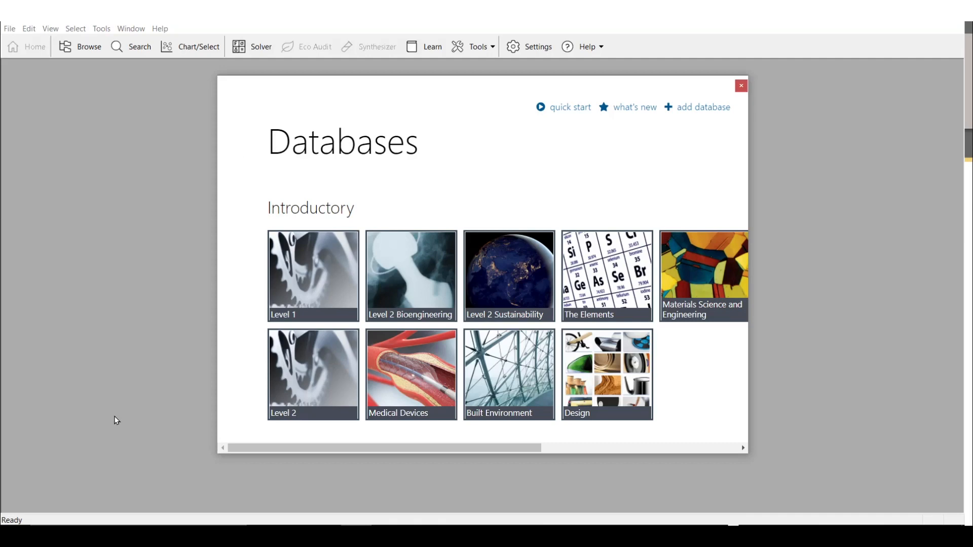
pyautogui.moveTo(304, 417)
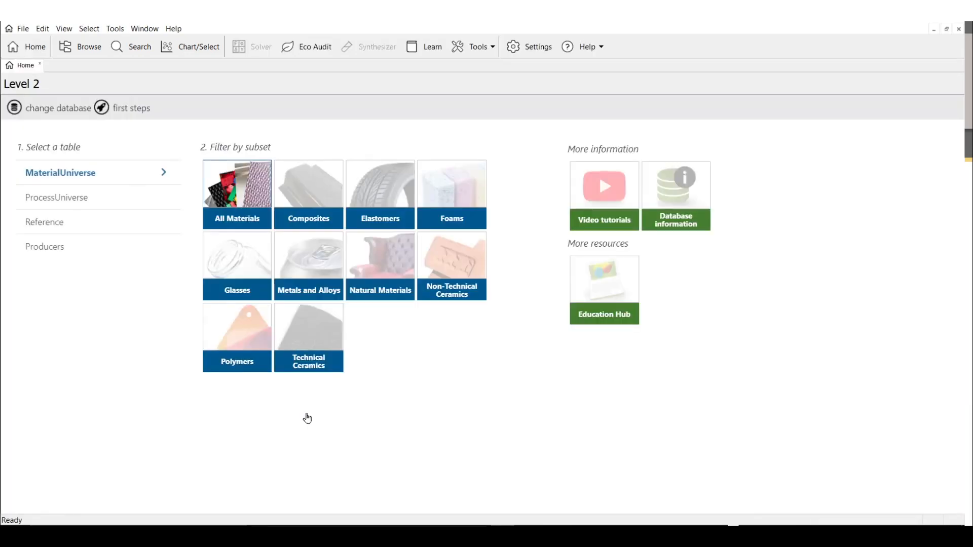
pyautogui.moveTo(172, 281)
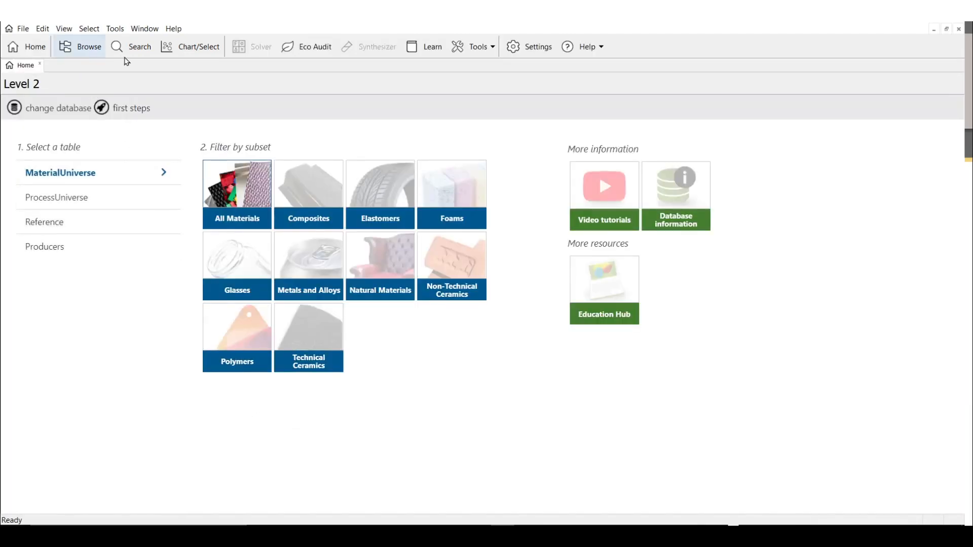
pyautogui.moveTo(191, 47)
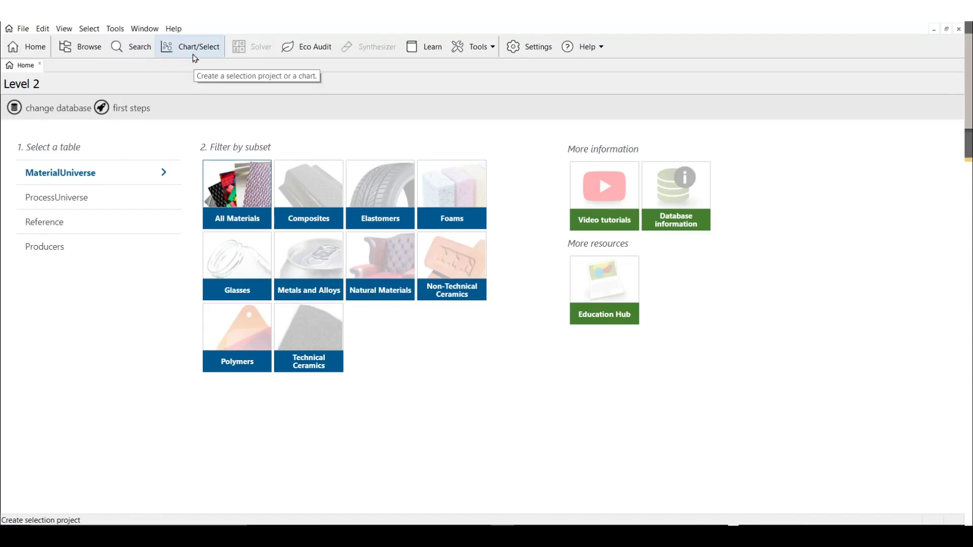
# - Open a new Chart/Select selection project on the Level 2 materials database
pyautogui.click(191, 47)
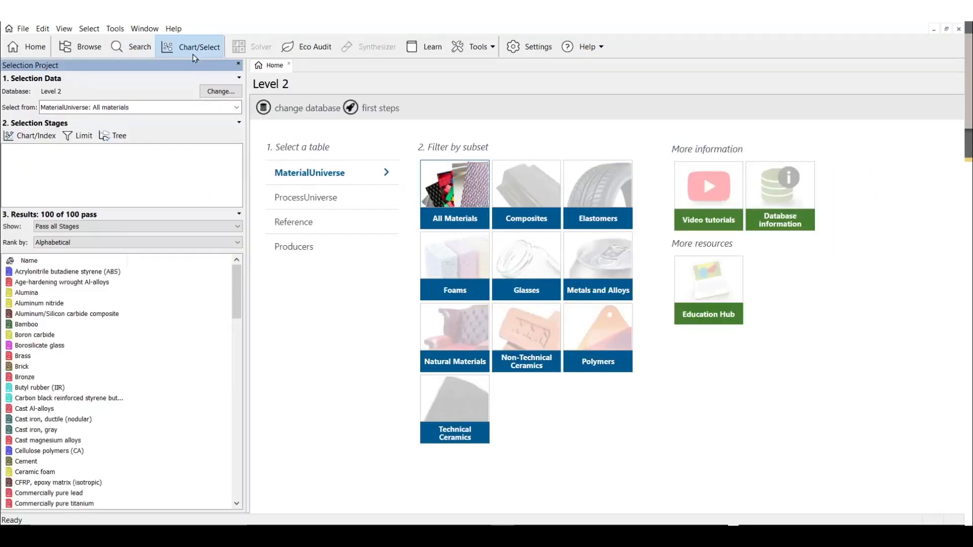
pyautogui.moveTo(124, 176)
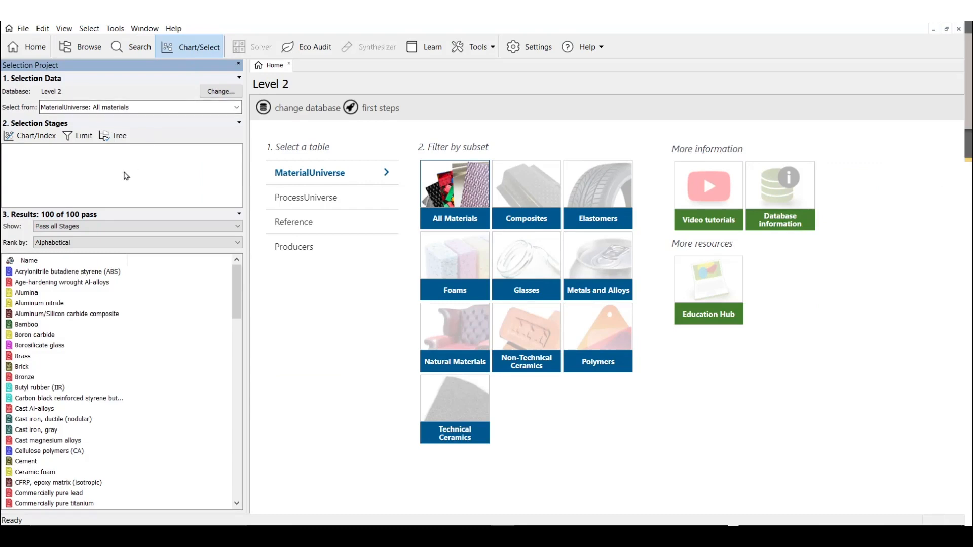
pyautogui.moveTo(103, 219)
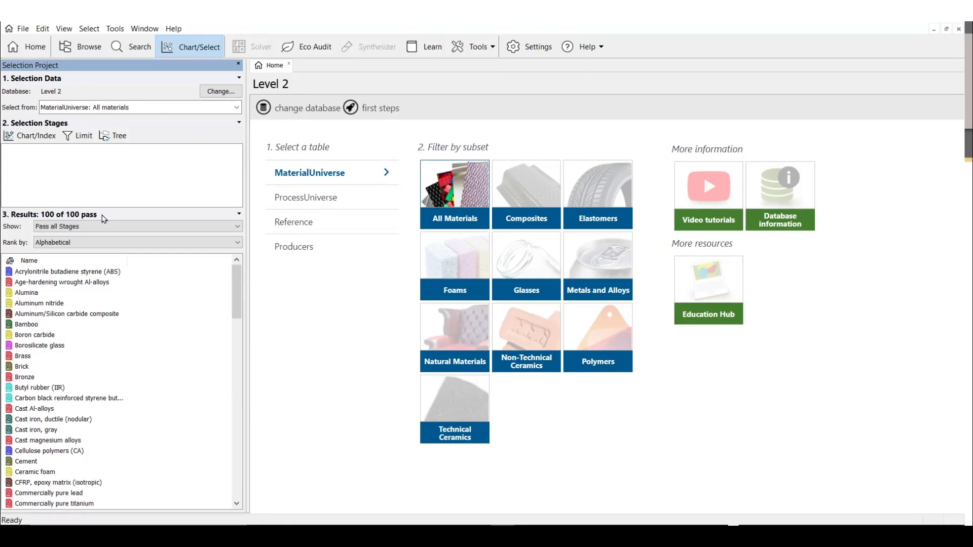
pyautogui.moveTo(83, 152)
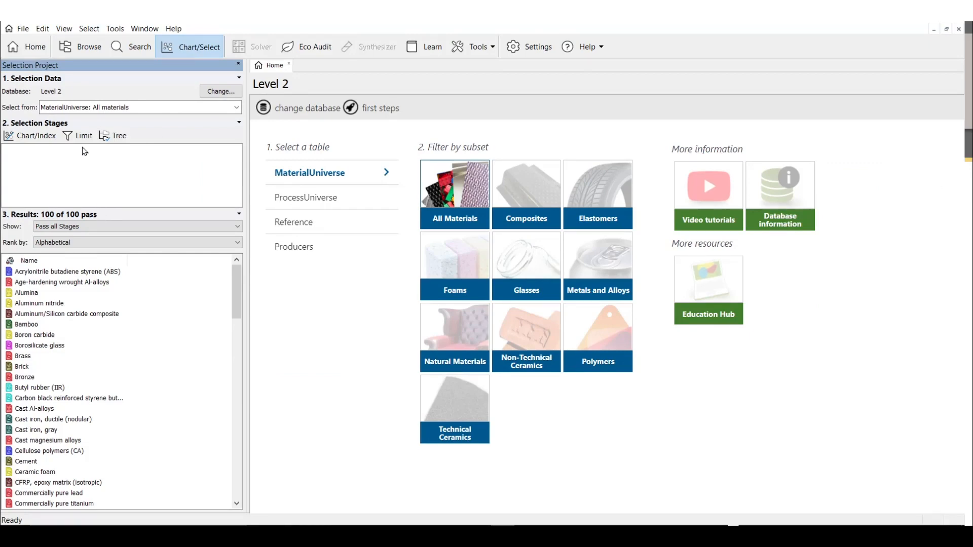
# - Add a Limit stage requiring 'Good conductor' electrical behaviour, leaving 27 materials
pyautogui.click(82, 135)
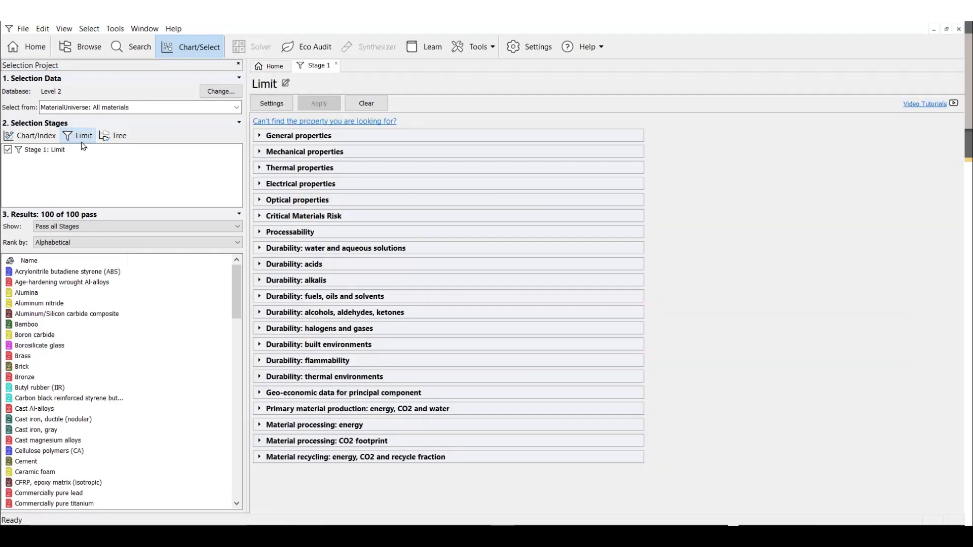
pyautogui.moveTo(233, 182)
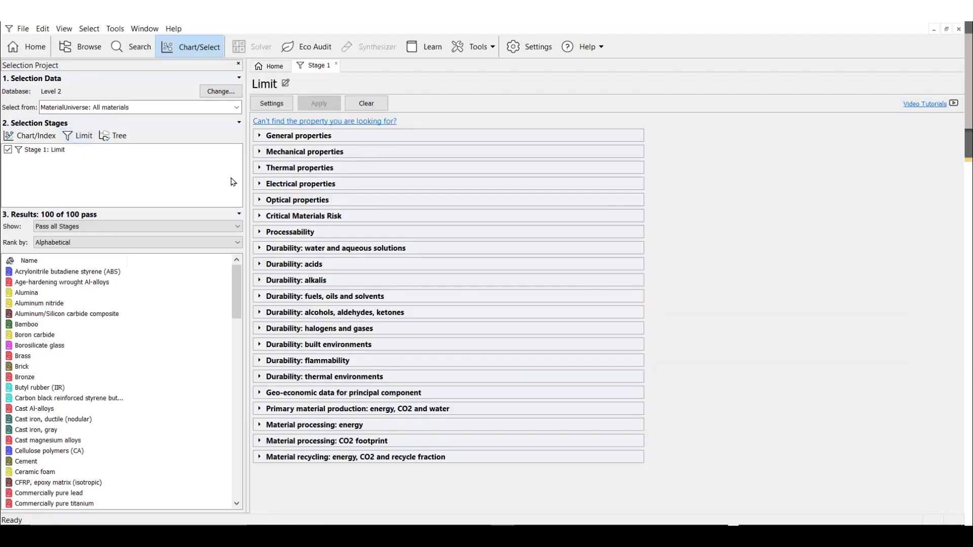
pyautogui.click(301, 184)
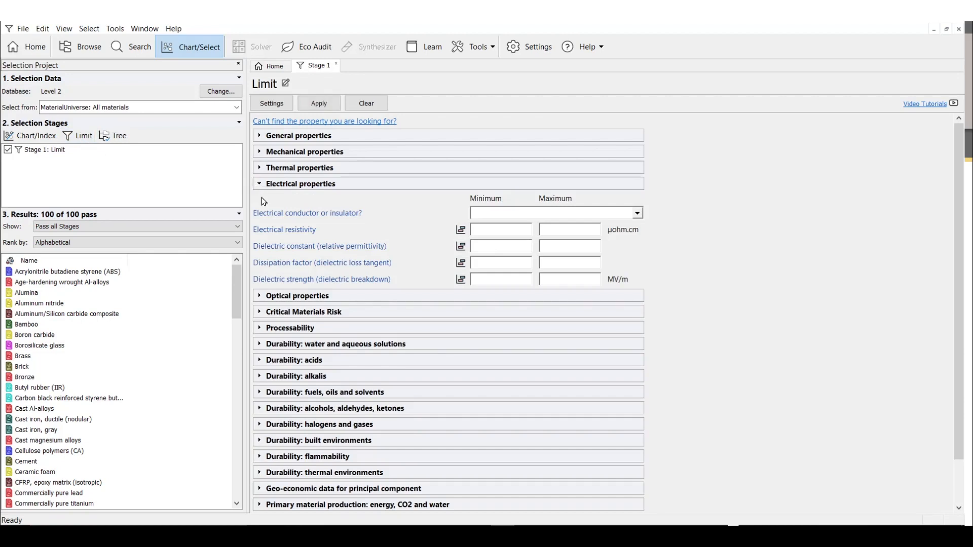
pyautogui.moveTo(258, 344)
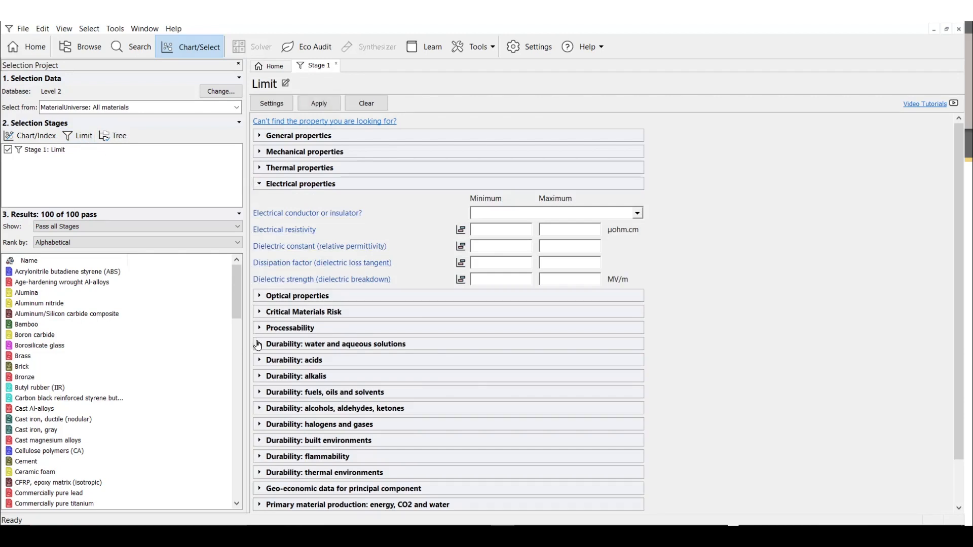
pyautogui.click(259, 344)
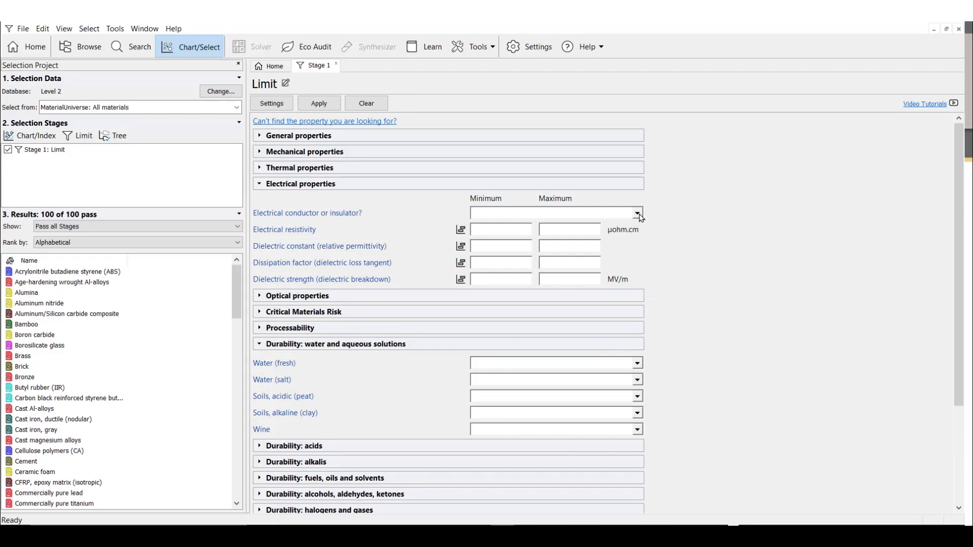
pyautogui.click(637, 213)
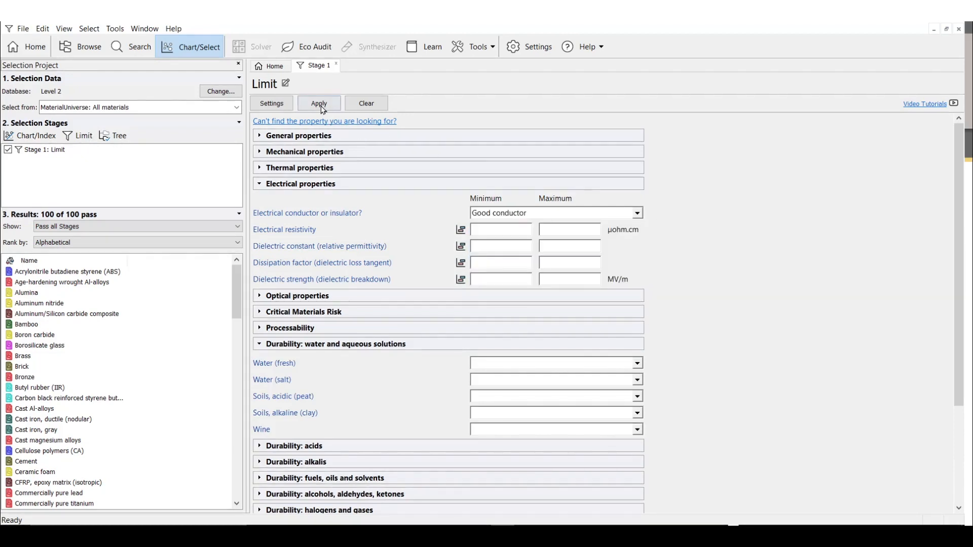
pyautogui.click(318, 103)
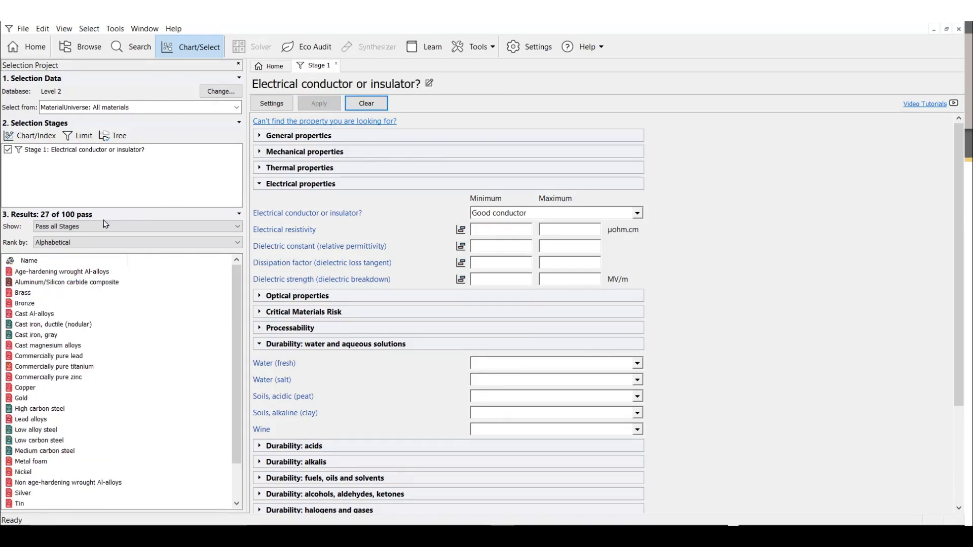
pyautogui.moveTo(53, 222)
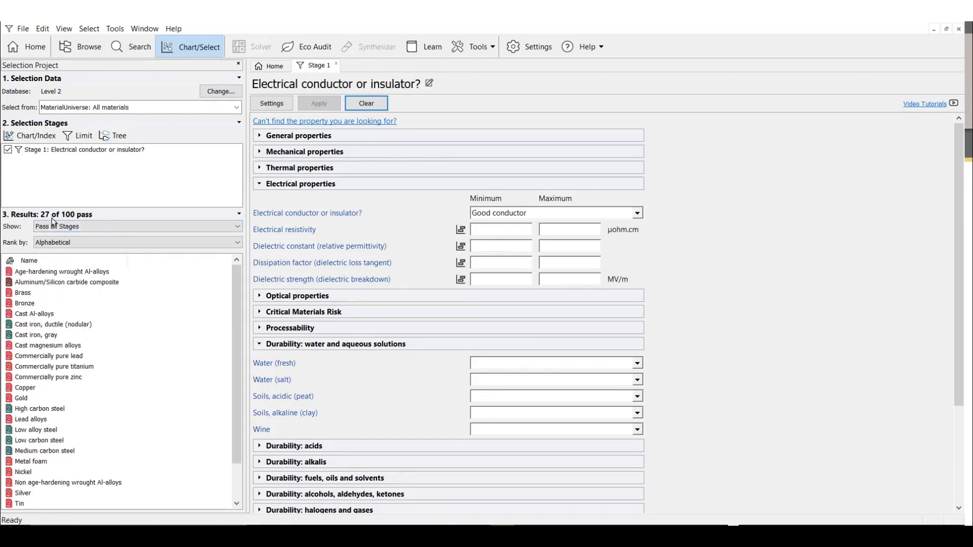
pyautogui.moveTo(124, 215)
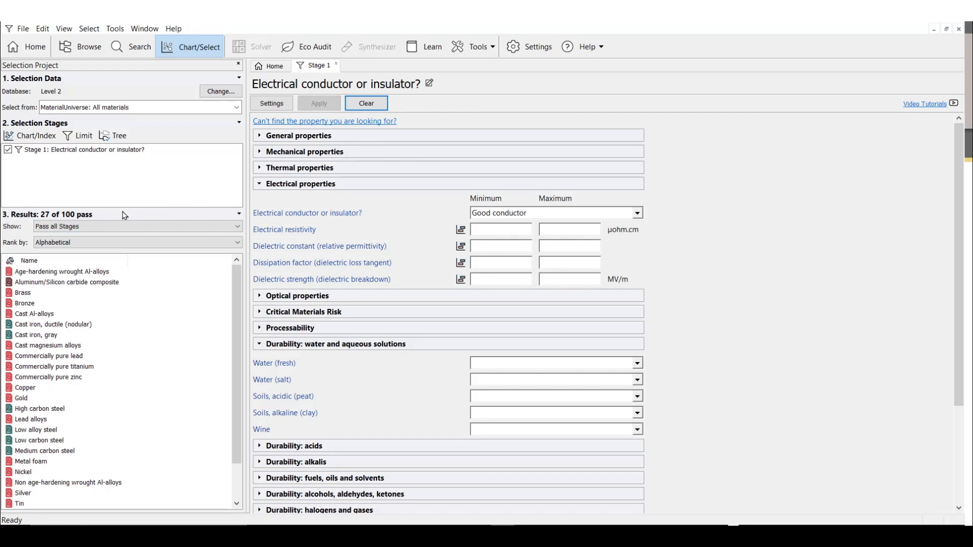
pyautogui.moveTo(274, 363)
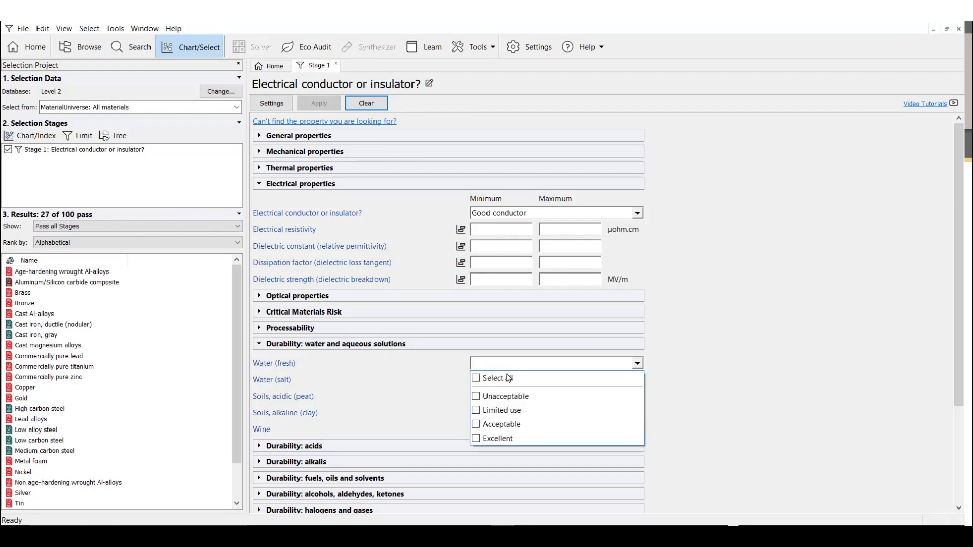
# - Allow Acceptable and Excellent durability for fresh and salt water, leaving 20 materials
pyautogui.click(496, 438)
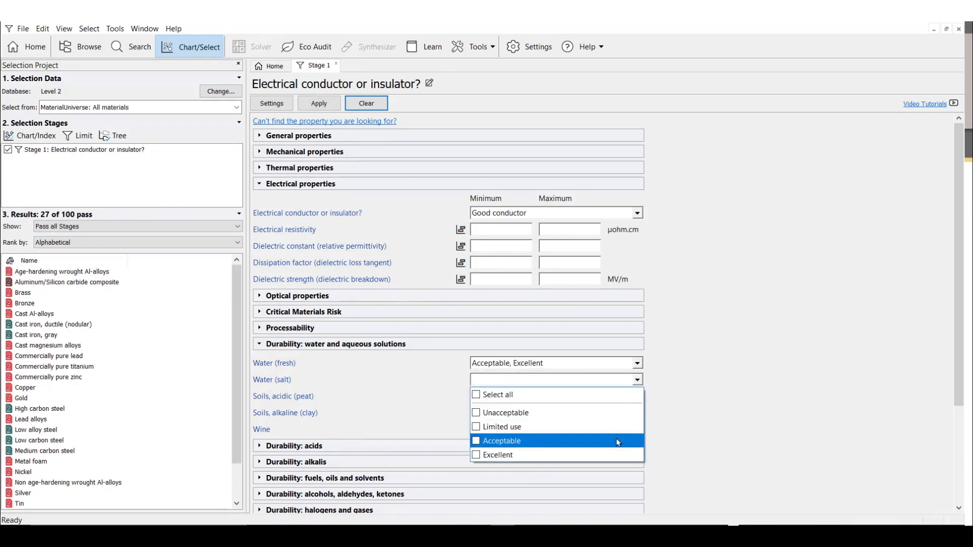
pyautogui.click(502, 440)
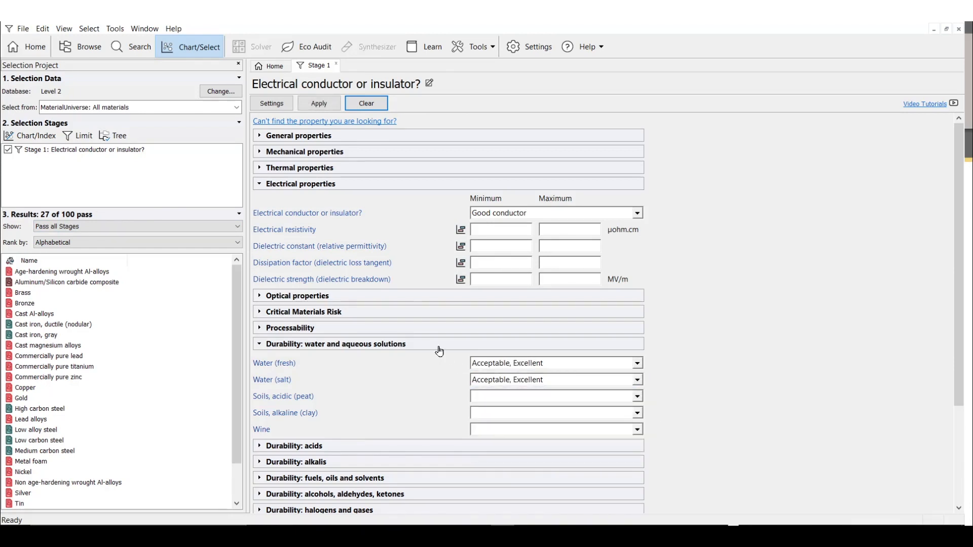
pyautogui.click(317, 103)
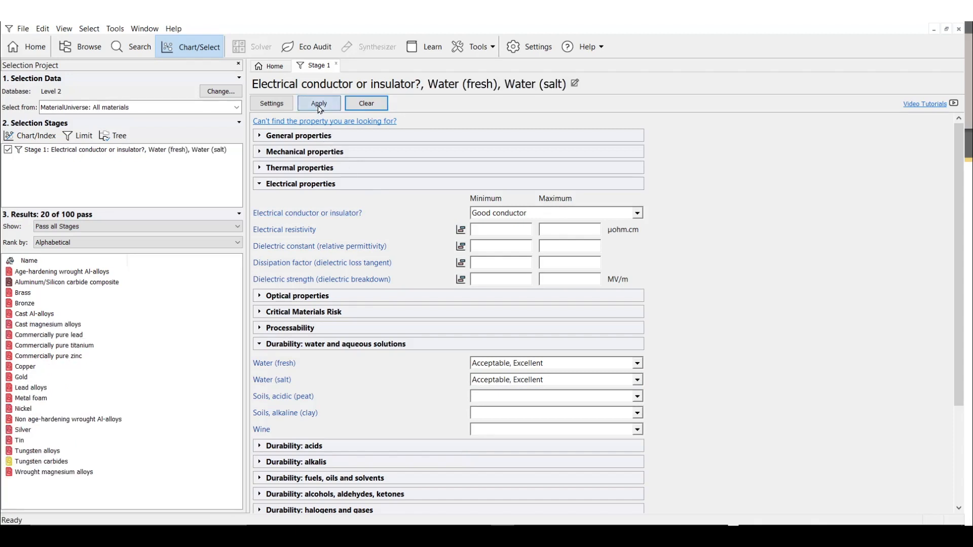
pyautogui.click(319, 102)
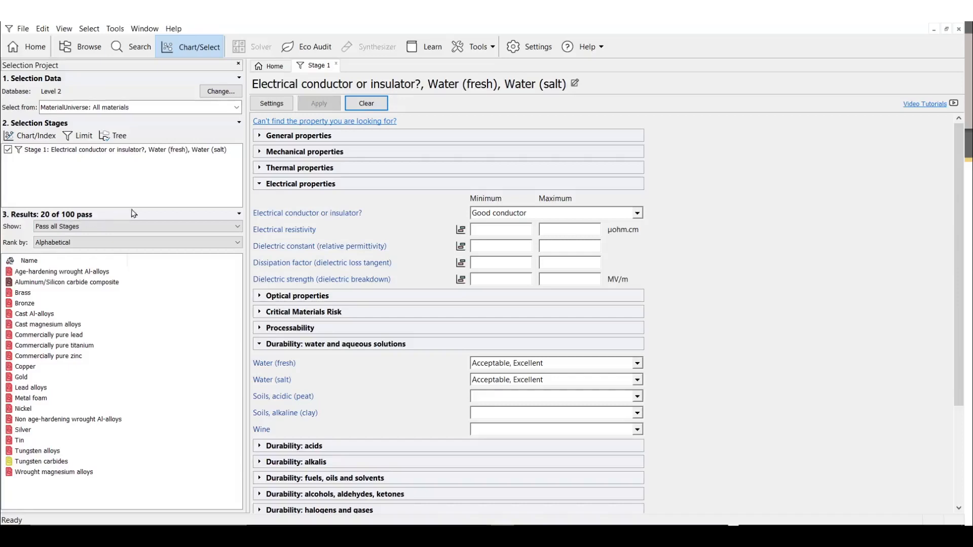
pyautogui.moveTo(152, 203)
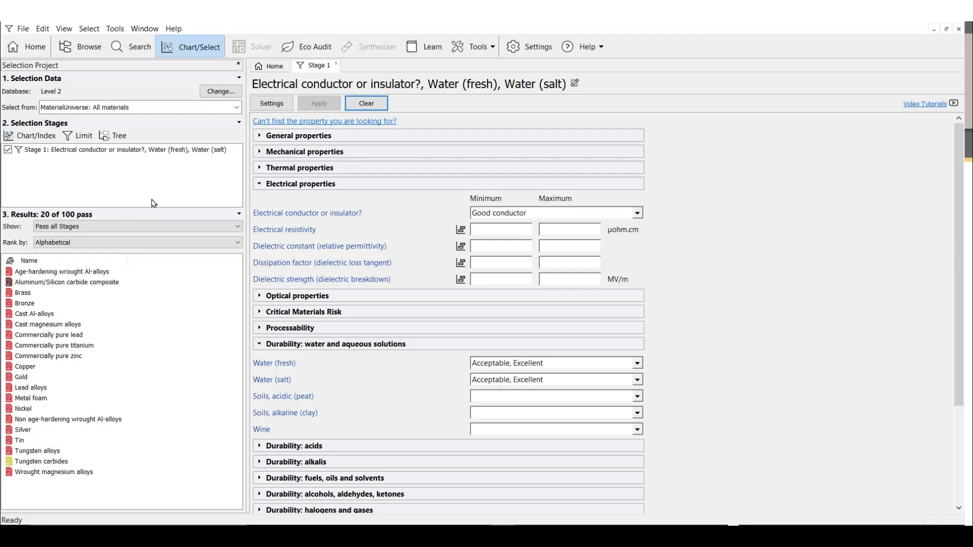
pyautogui.moveTo(87, 180)
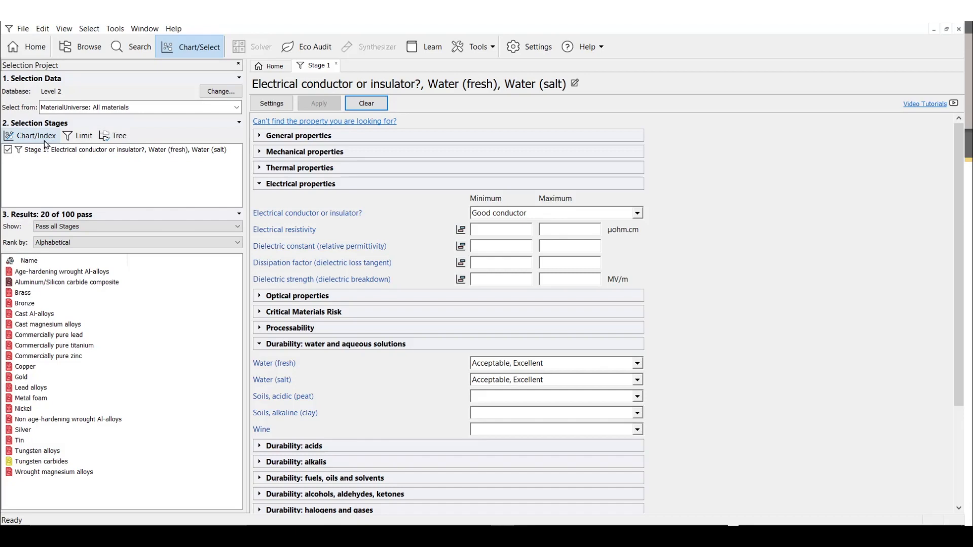
# - Create Stage 2 charting Yield strength on the y-axis against Density on the x-axis
pyautogui.click(35, 135)
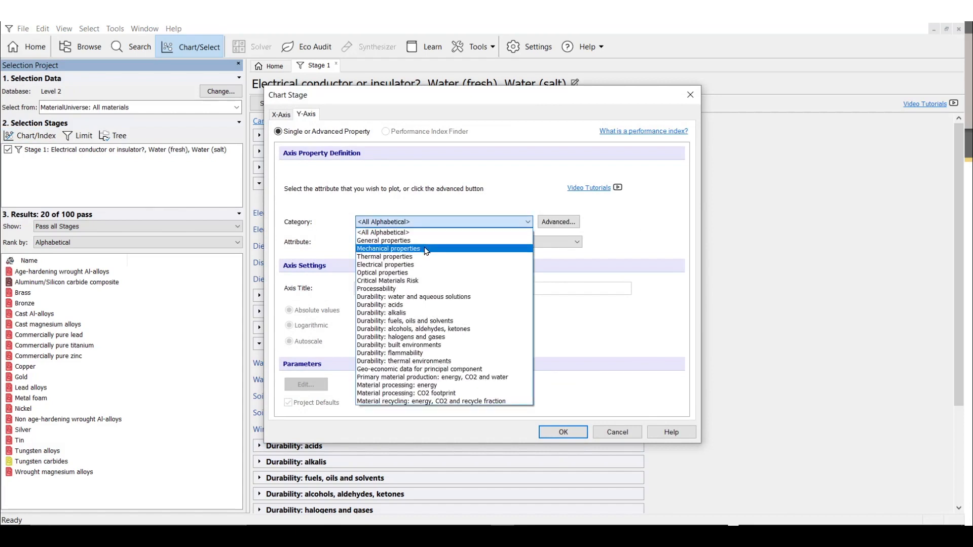
pyautogui.click(389, 248)
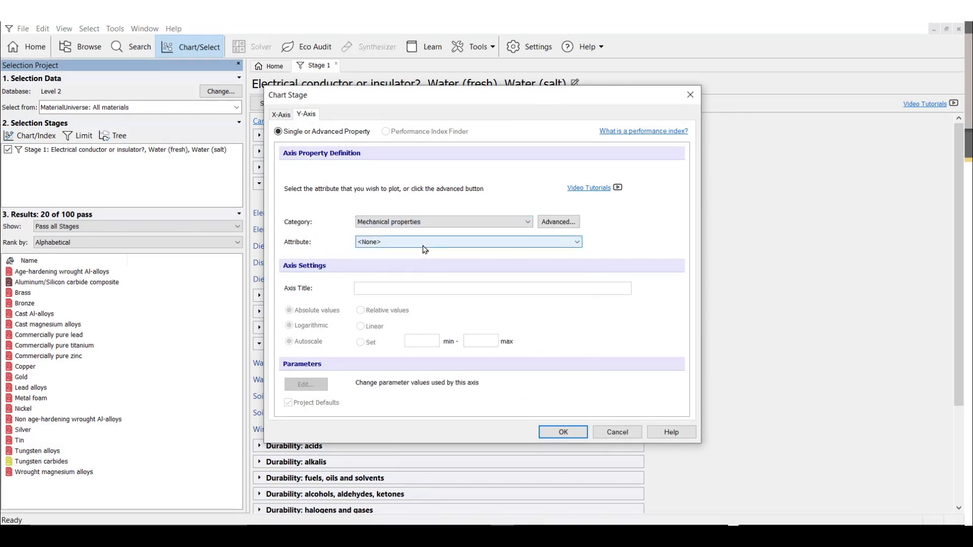
pyautogui.click(466, 241)
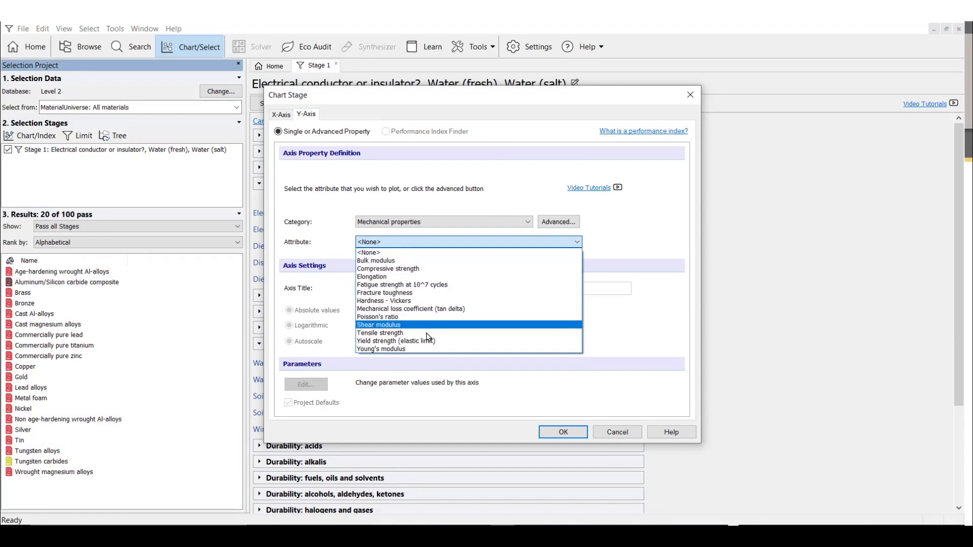
pyautogui.click(395, 340)
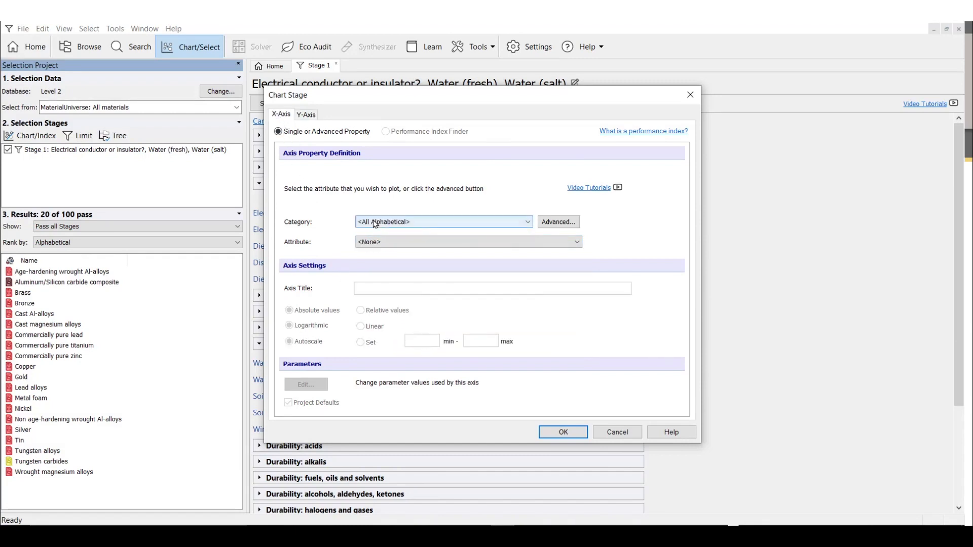
pyautogui.click(465, 241)
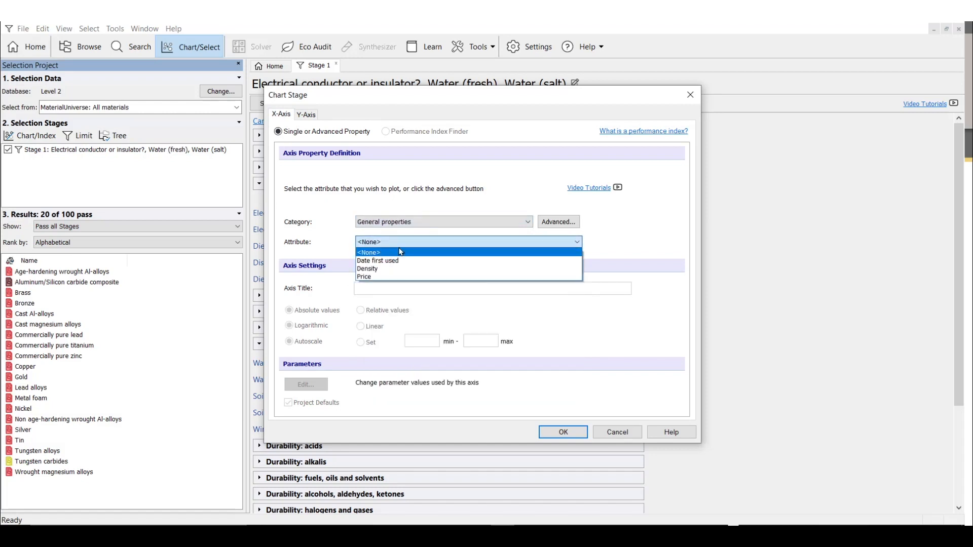
pyautogui.click(367, 268)
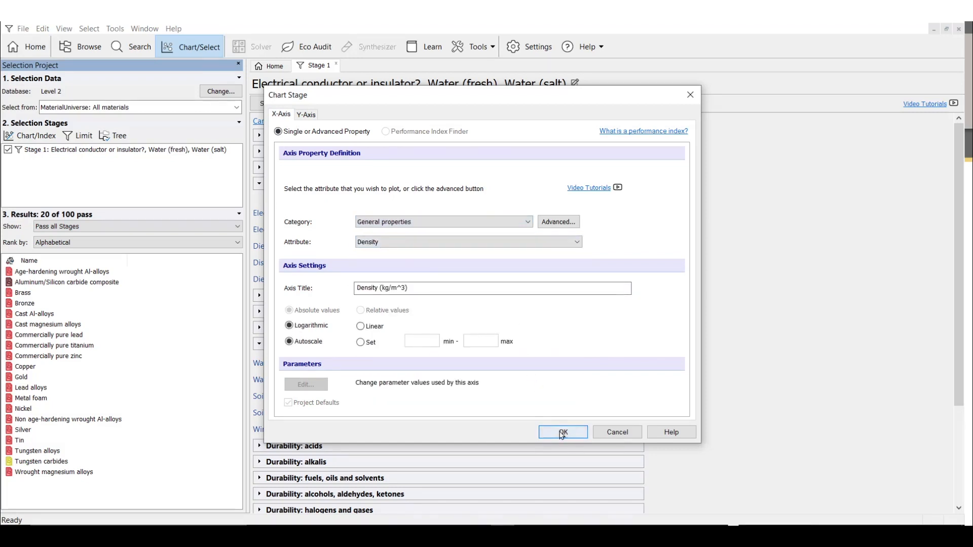
pyautogui.click(562, 431)
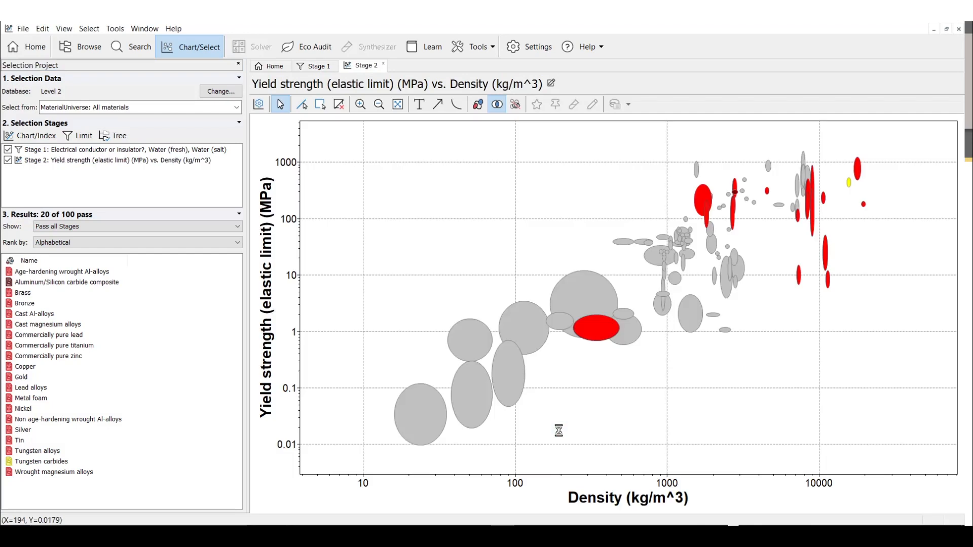
pyautogui.moveTo(539, 398)
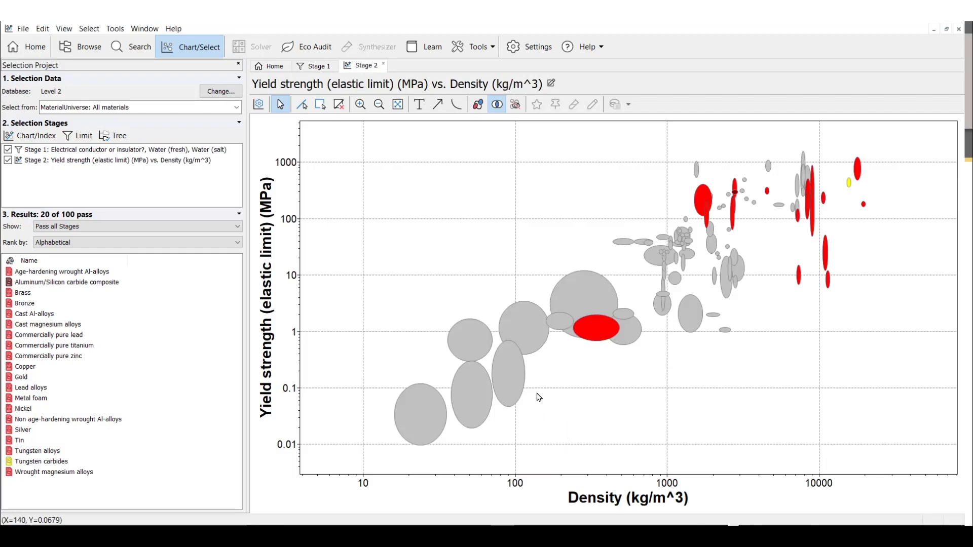
pyautogui.moveTo(515, 104)
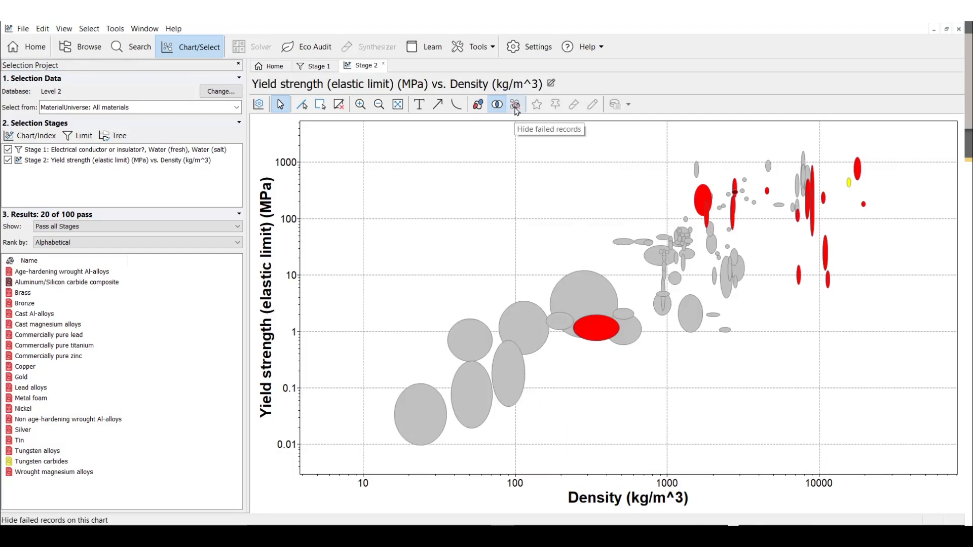
# - Hide failed records and zoom the chart to fit the 20 passing materials
pyautogui.click(515, 105)
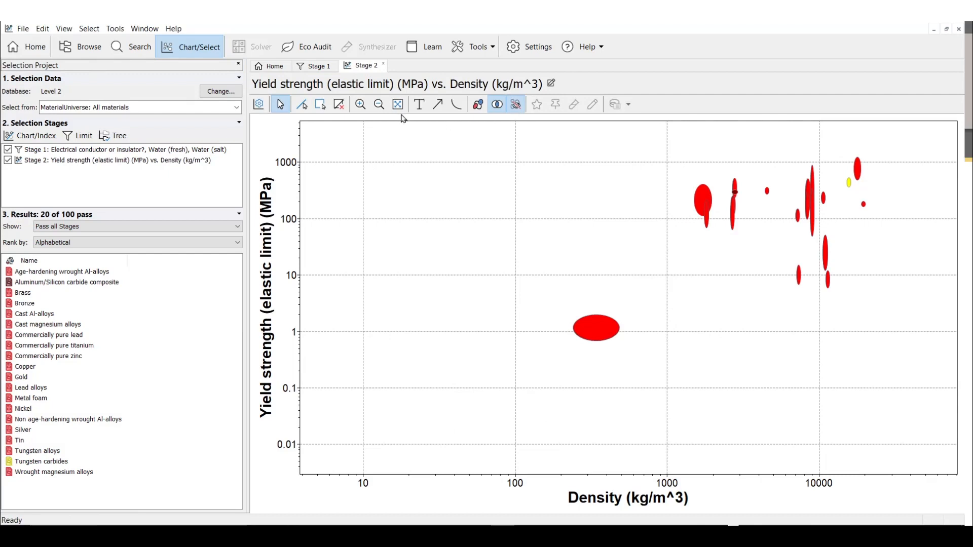
pyautogui.click(360, 104)
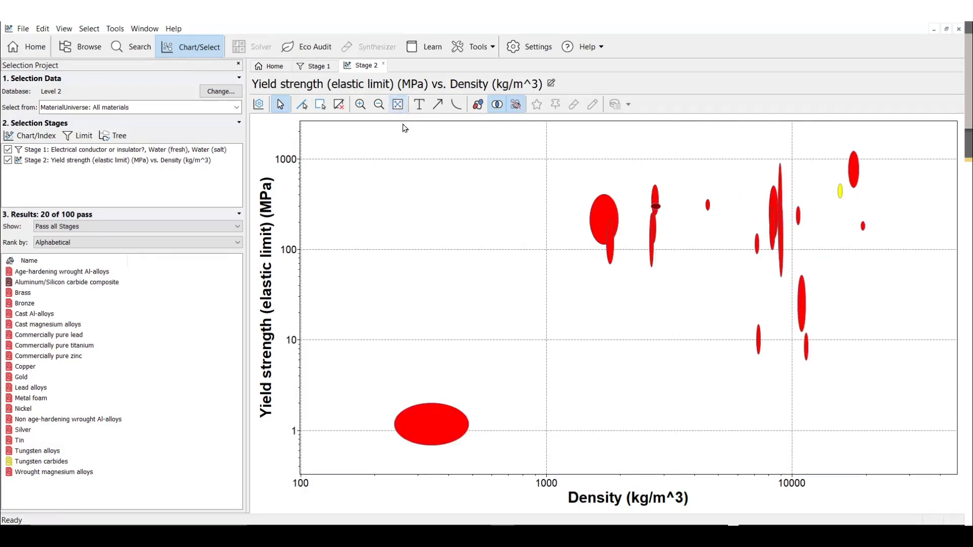
pyautogui.moveTo(537, 318)
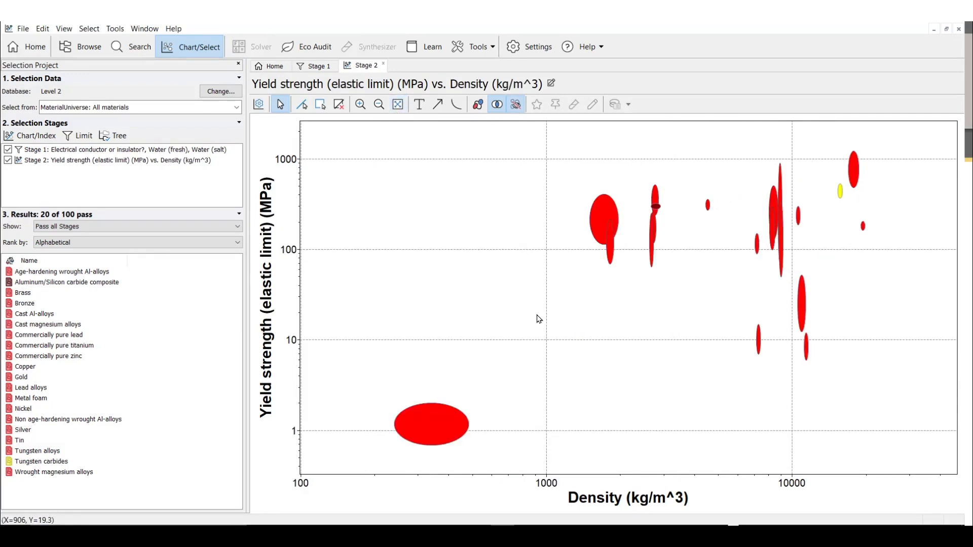
pyautogui.moveTo(339, 179)
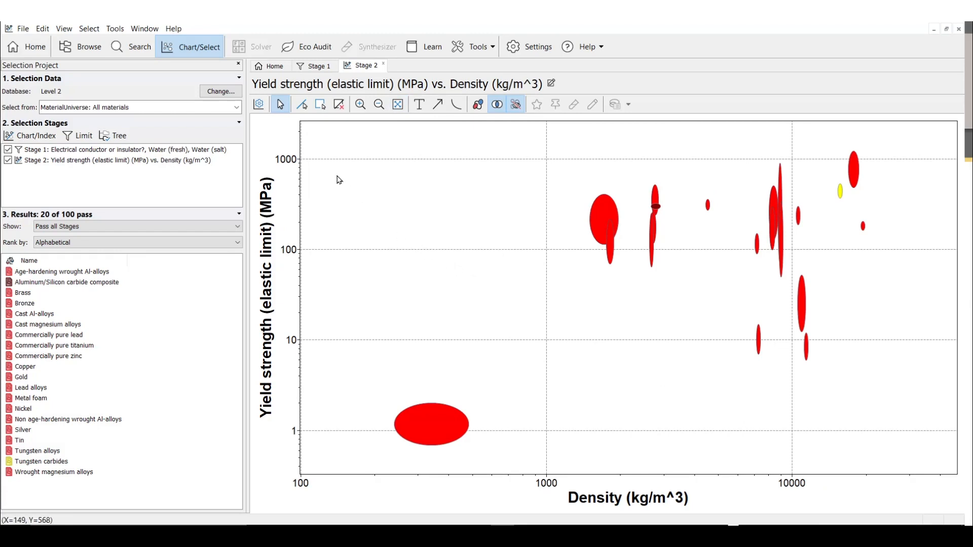
pyautogui.moveTo(302, 478)
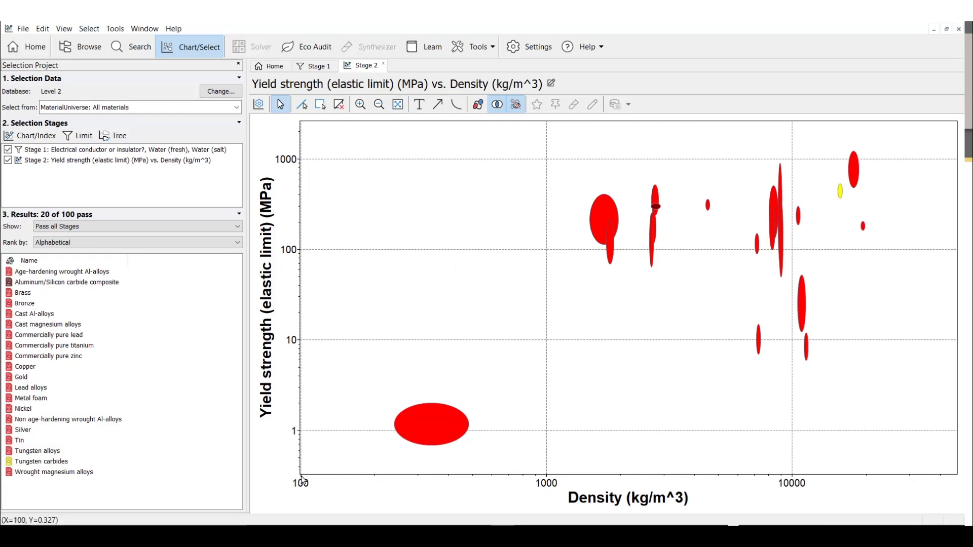
pyautogui.moveTo(415, 237)
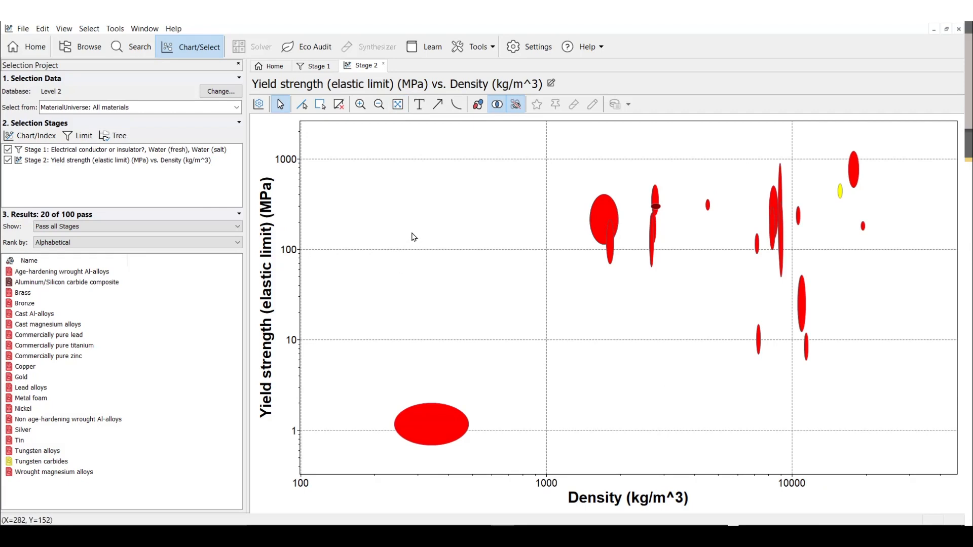
pyautogui.moveTo(442, 242)
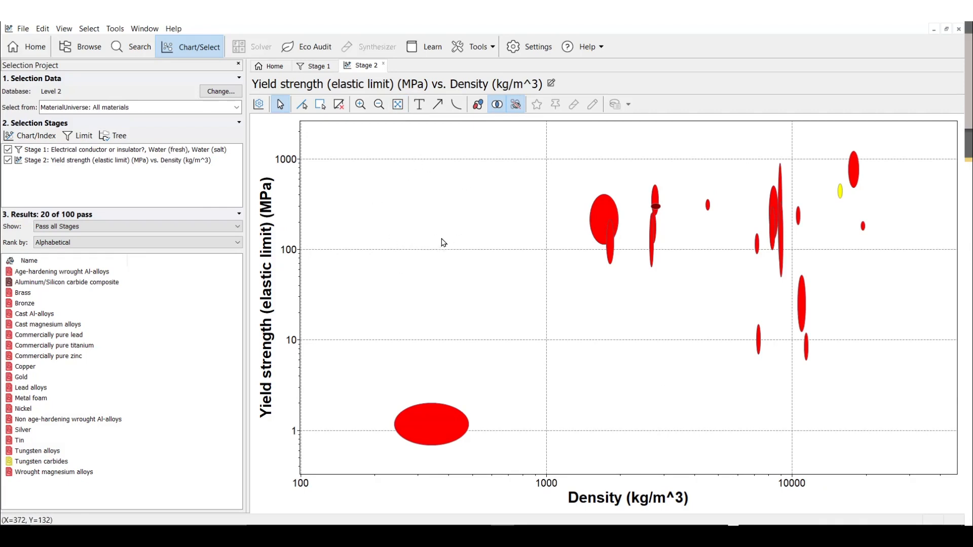
pyautogui.moveTo(443, 243)
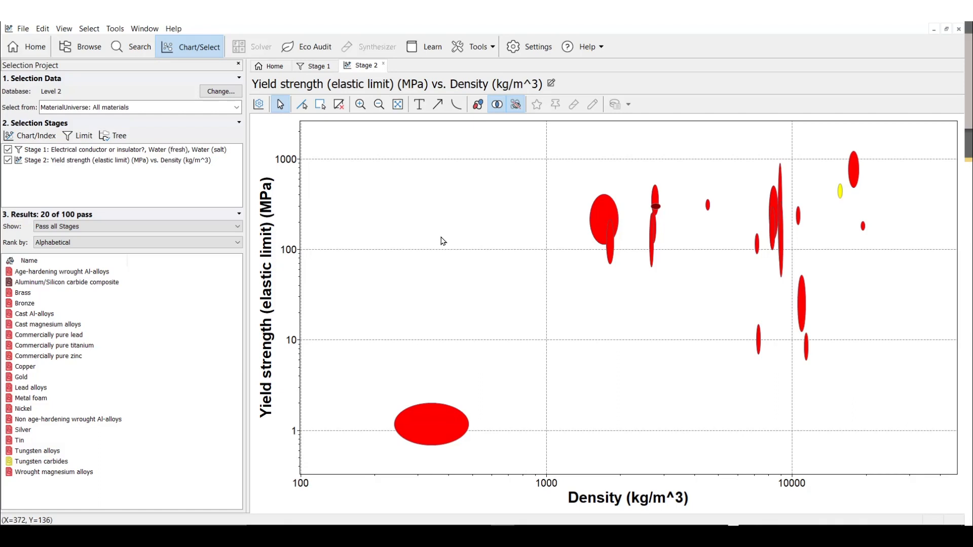
pyautogui.moveTo(438, 235)
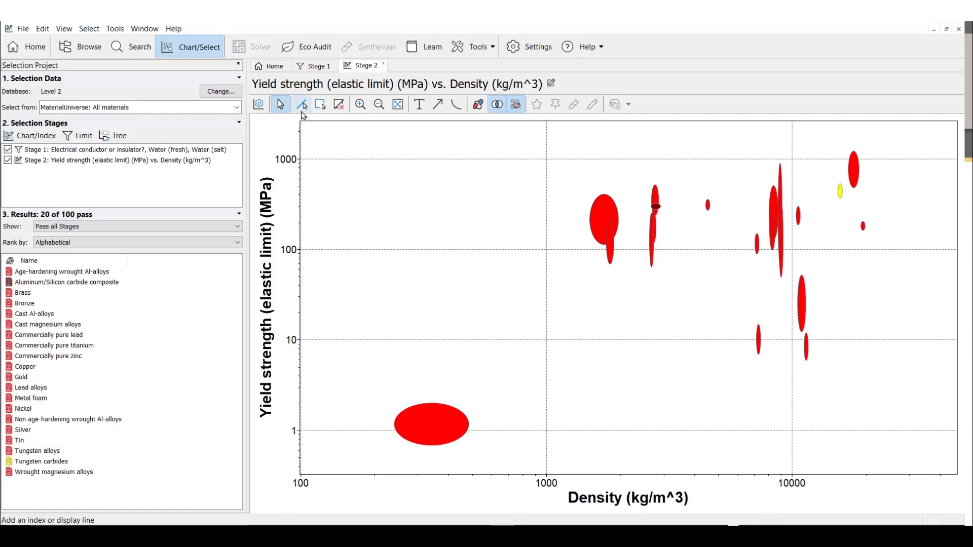
# - Place a slope-1 index line maximizing the index, leaving 4 materials
pyautogui.click(302, 103)
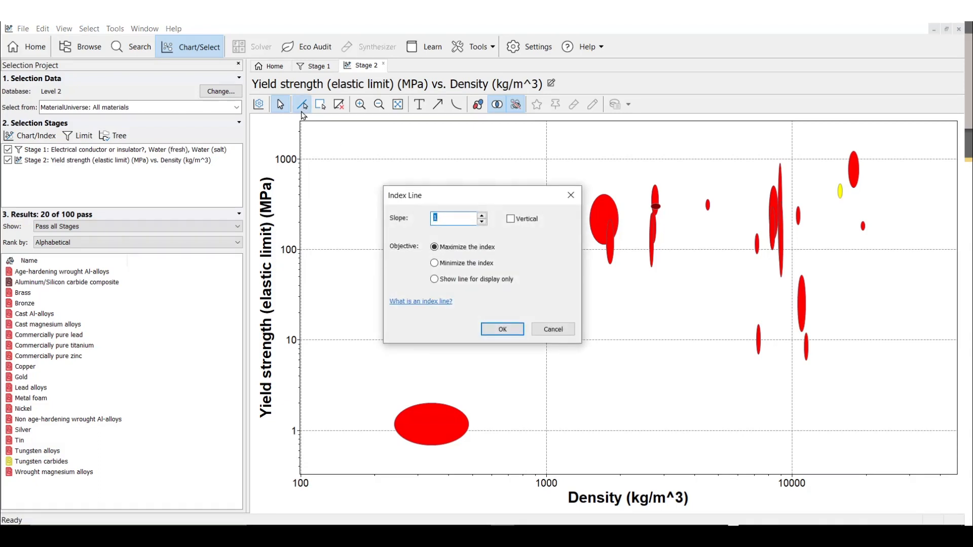
pyautogui.moveTo(399, 263)
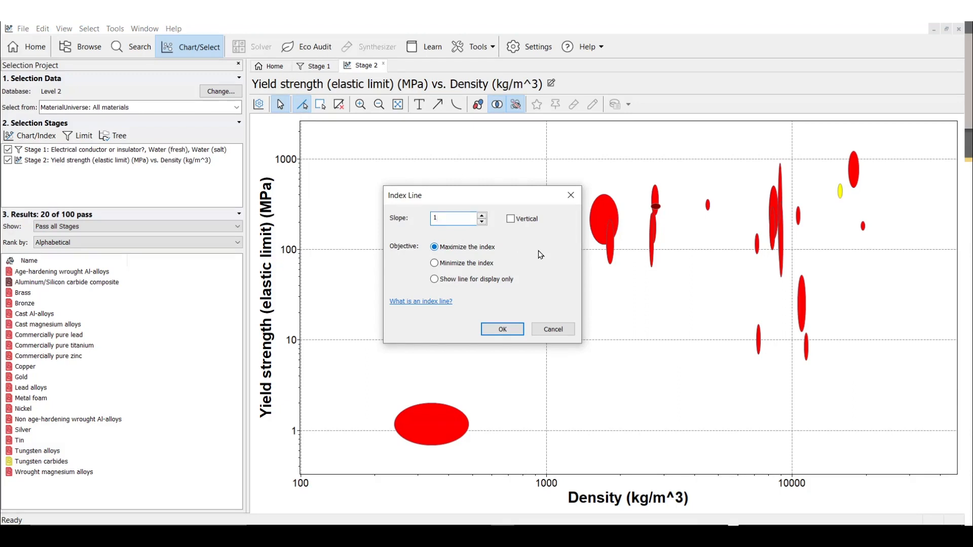
pyautogui.moveTo(530, 256)
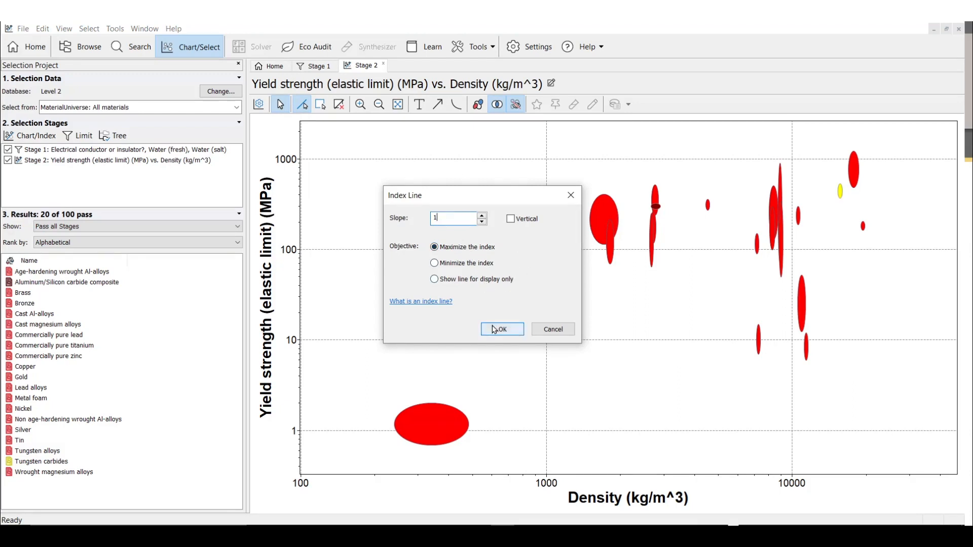
pyautogui.click(501, 329)
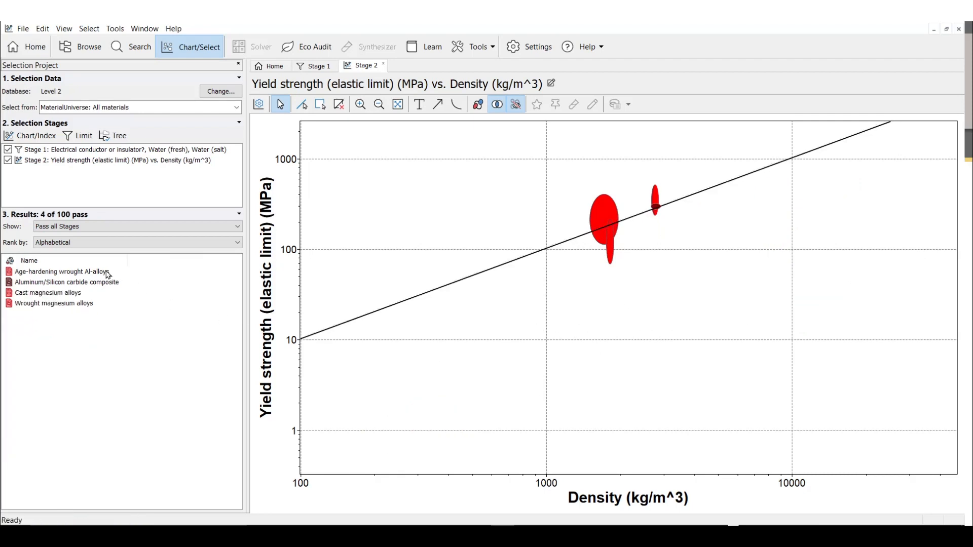
pyautogui.moveTo(126, 274)
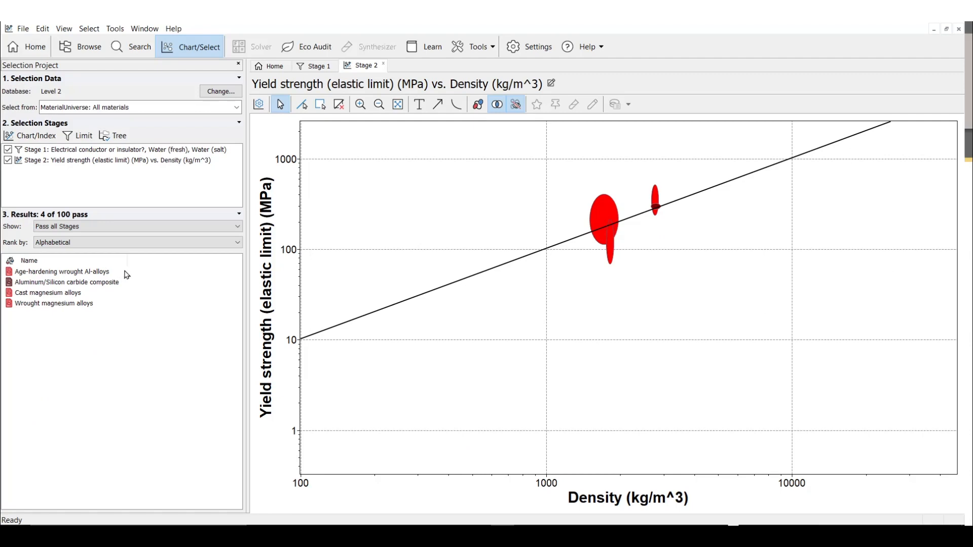
pyautogui.moveTo(123, 285)
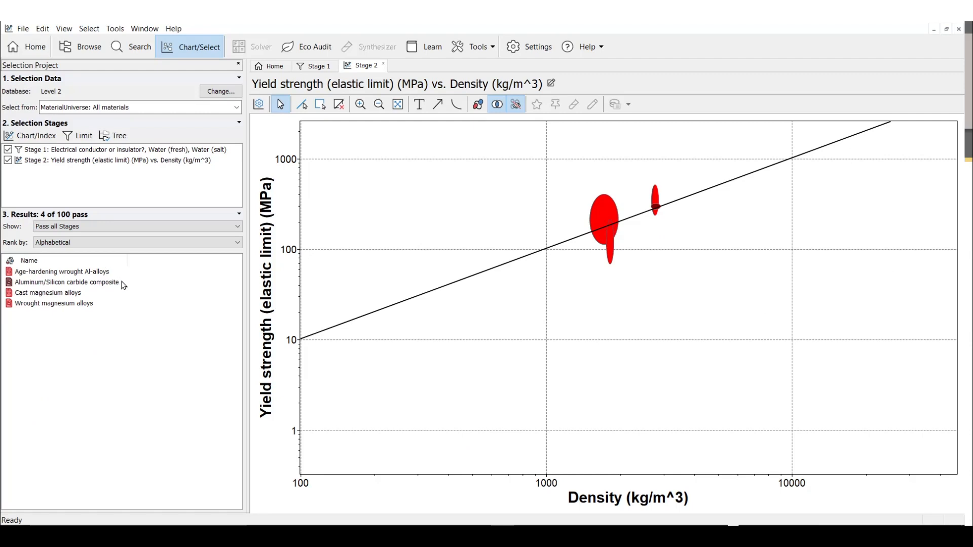
pyautogui.moveTo(91, 296)
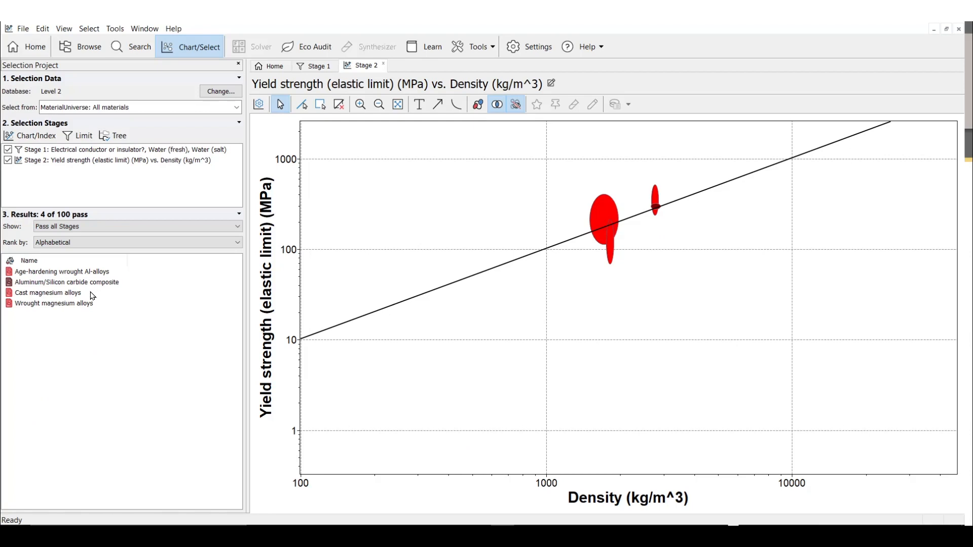
pyautogui.moveTo(100, 307)
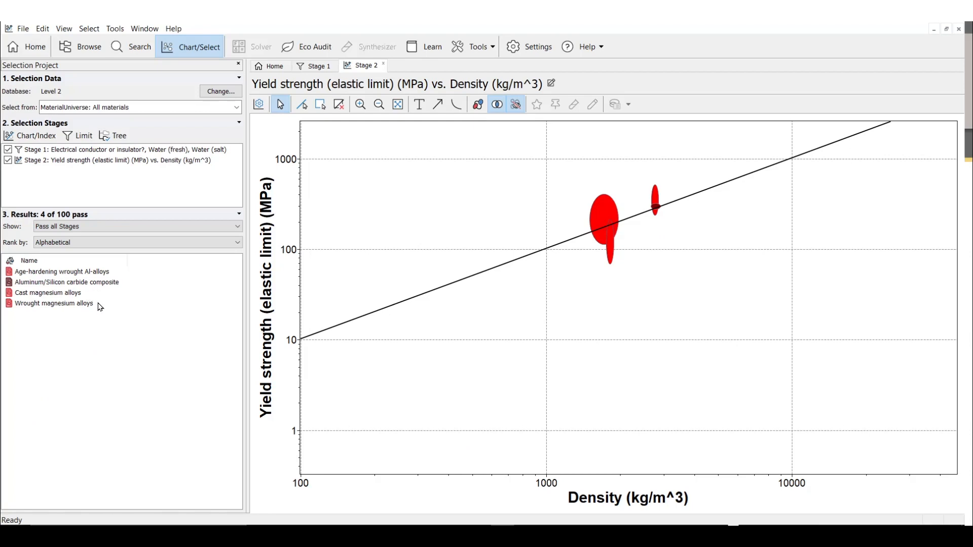
pyautogui.moveTo(149, 325)
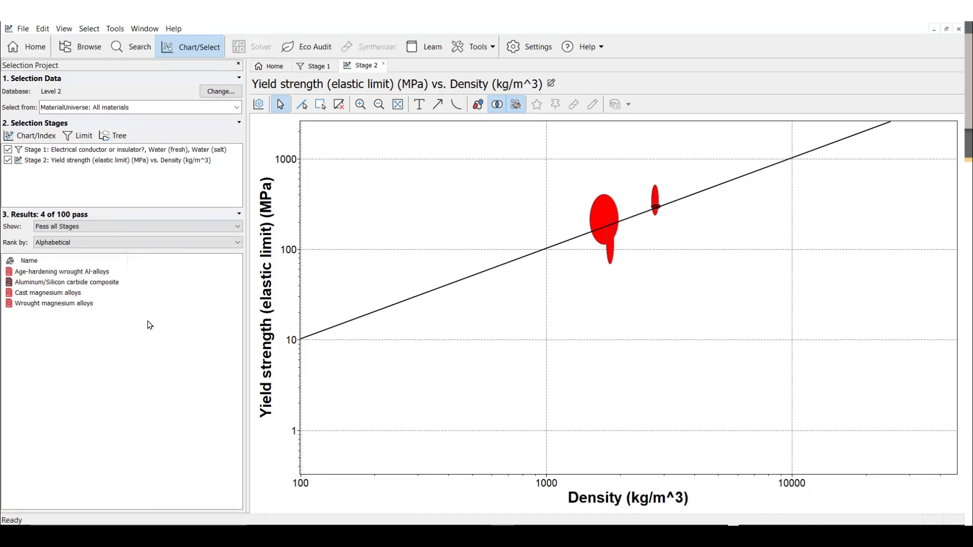
pyautogui.moveTo(149, 331)
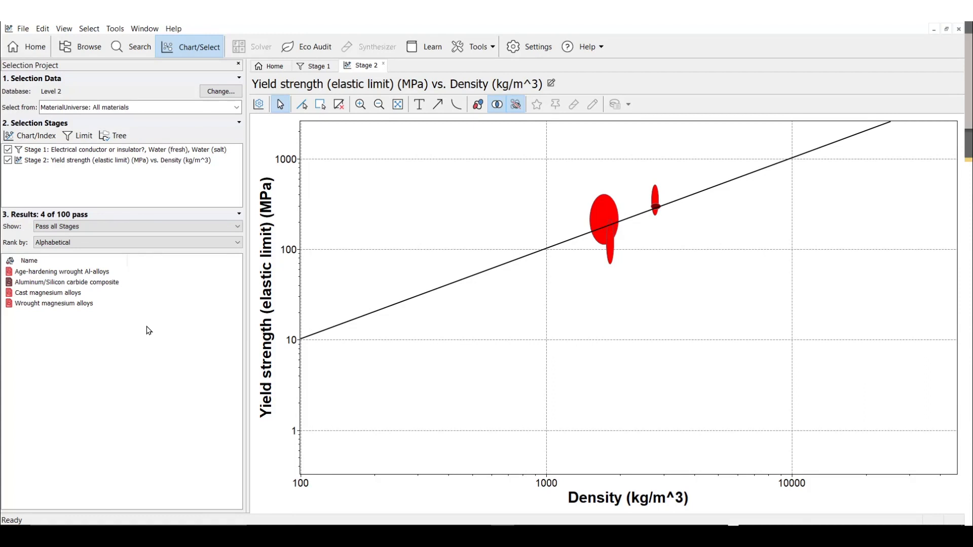
pyautogui.moveTo(136, 330)
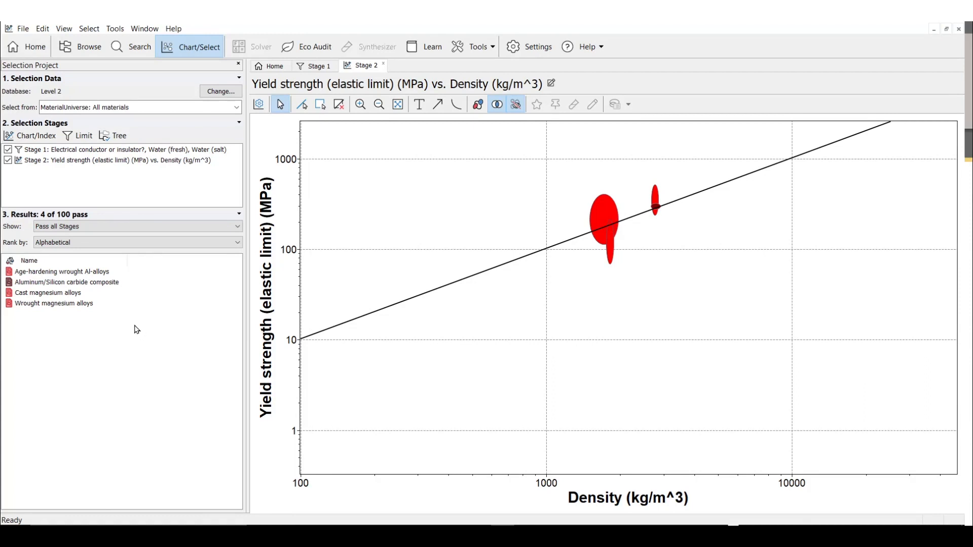
pyautogui.moveTo(81, 305)
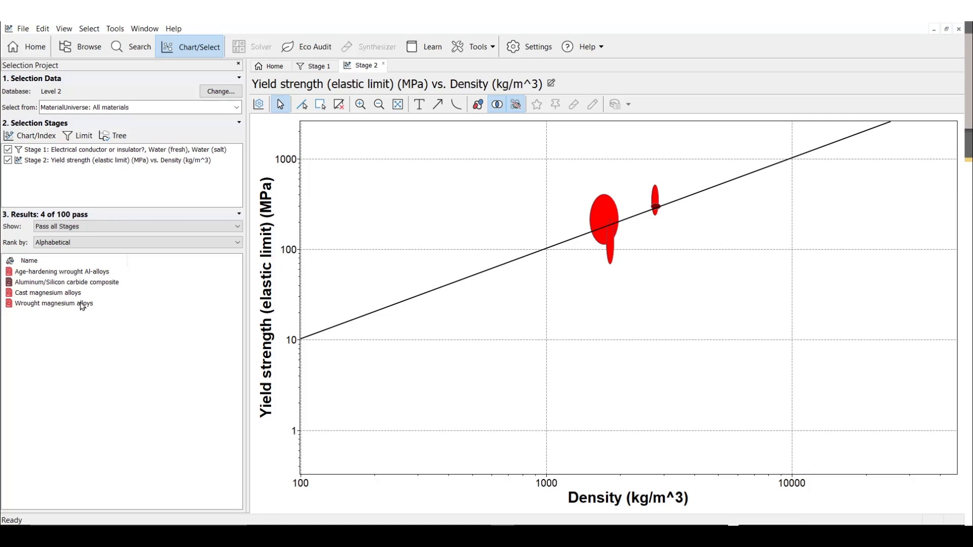
# - Show the Export To options for Wrought magnesium alloys, such as Ansys and Abaqus
pyautogui.rightClick(53, 303)
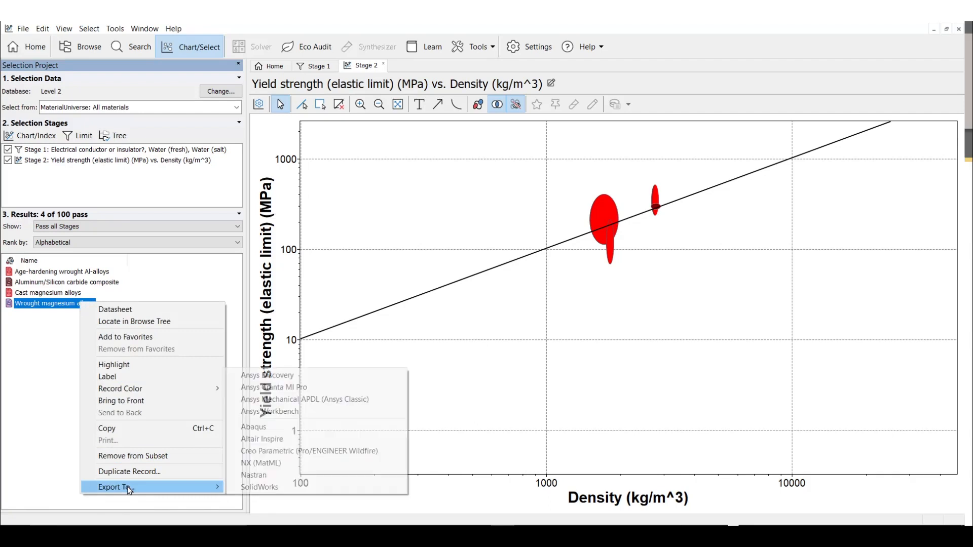
pyautogui.moveTo(304, 399)
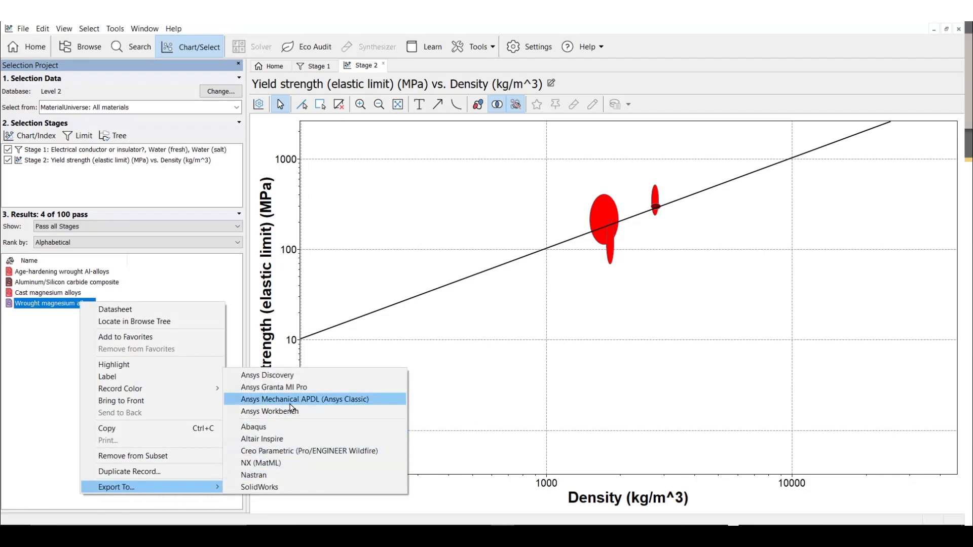
pyautogui.moveTo(298, 378)
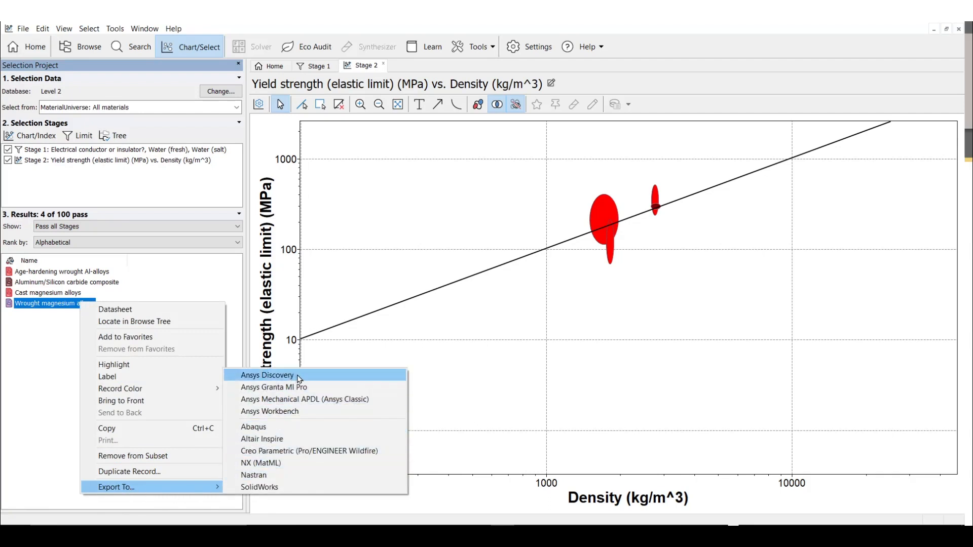